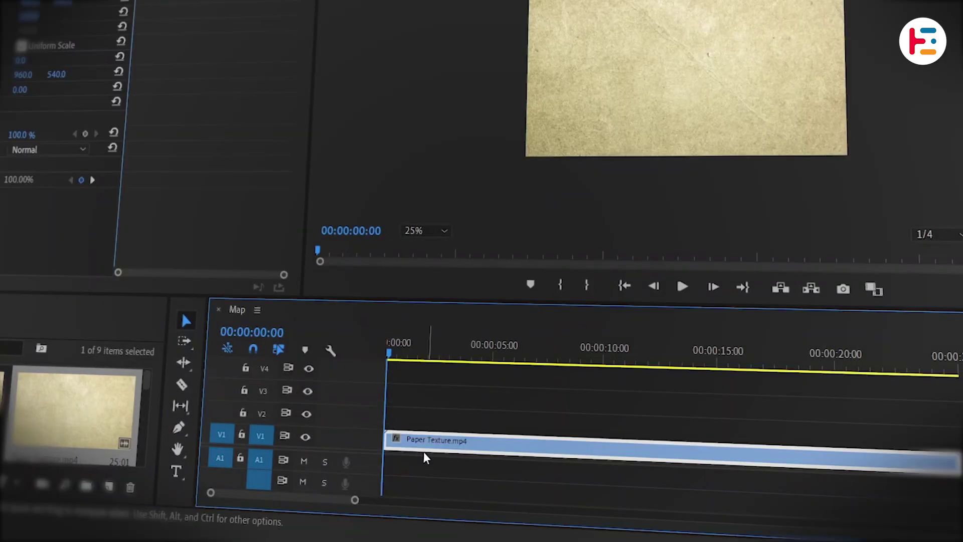
Select the paper texture clip and scroll the timeline to build the headline layers above it.
click(682, 286)
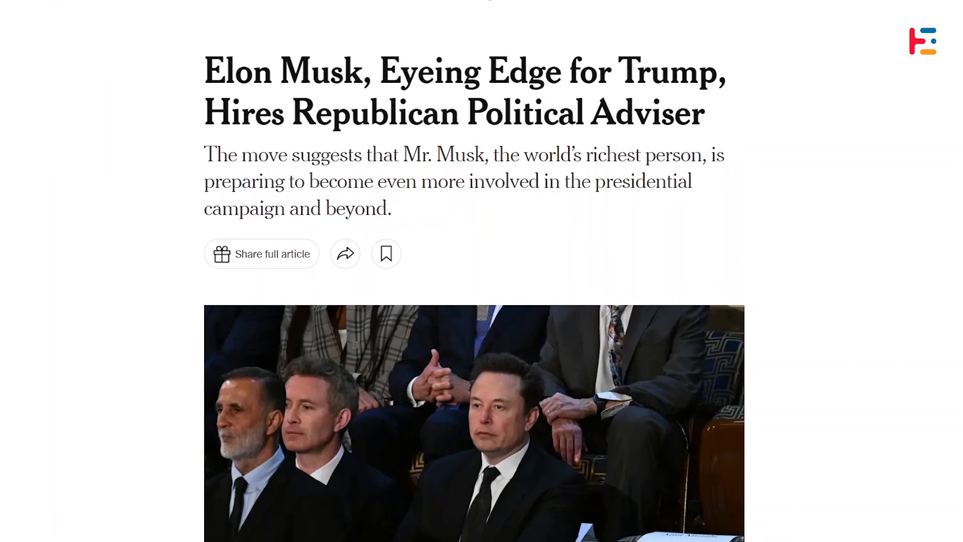
scroll(down, 3)
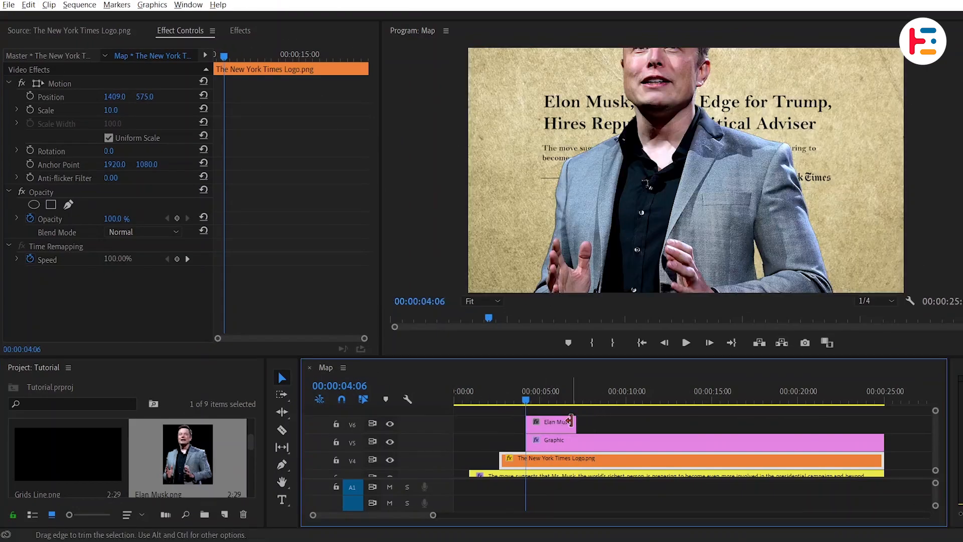
Lower the Elon Musk cutout's Scale so he stands below the headline rather than covering it.
click(550, 423)
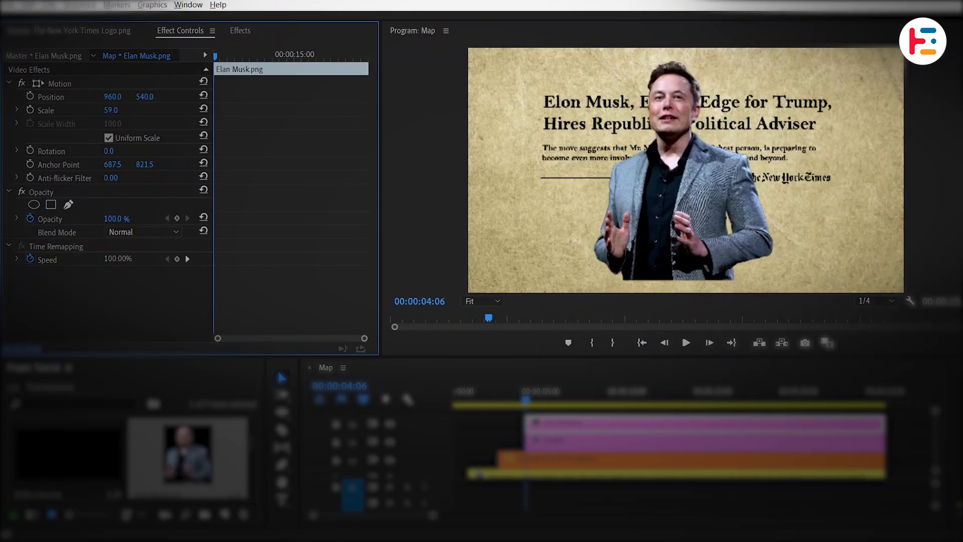
drag(112, 110, 113, 111)
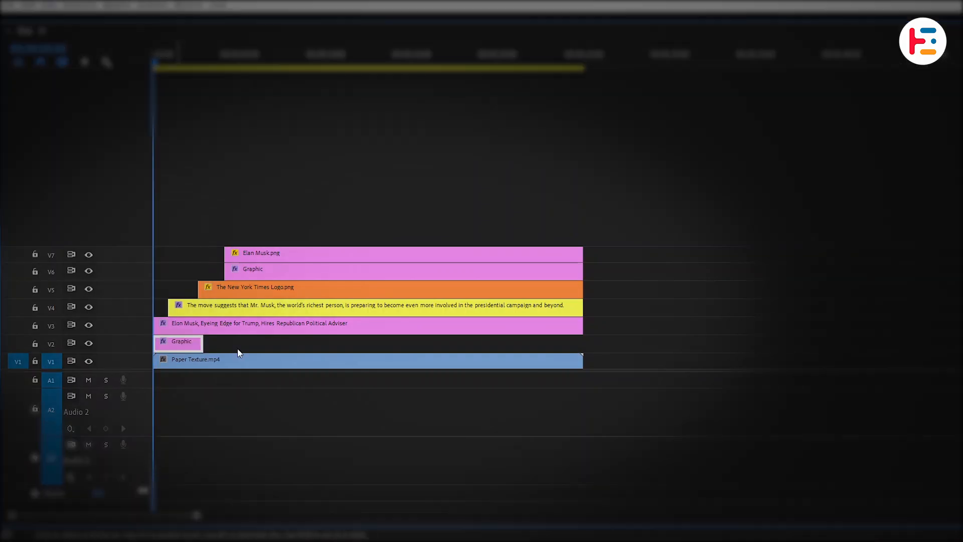
Fill the label rectangle red (e12423) and colour the Aug 29, 2024 date text white.
click(64, 169)
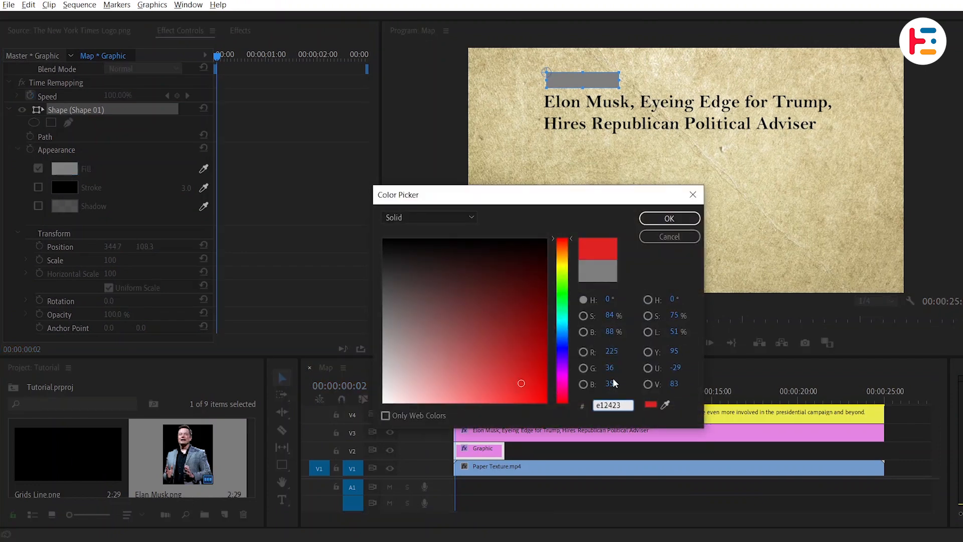
click(668, 217)
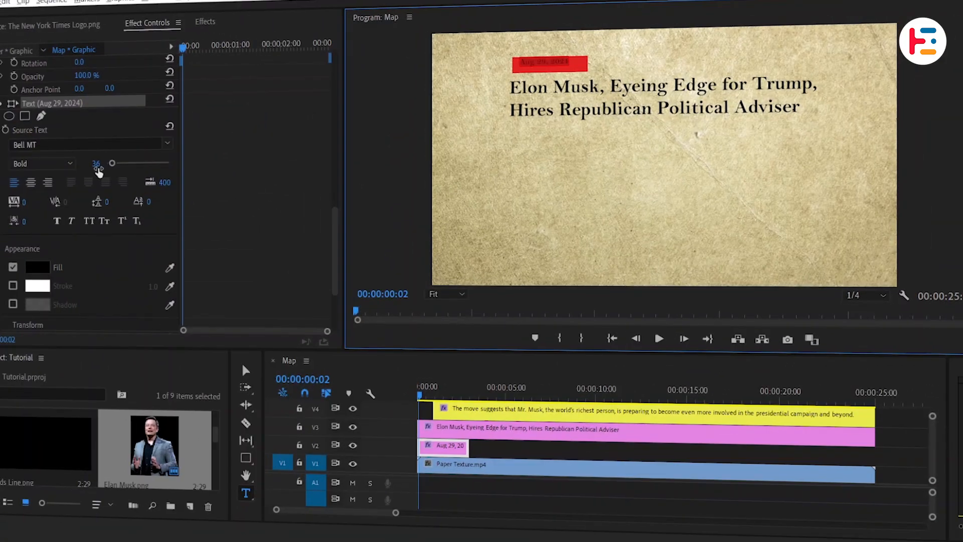
click(37, 267)
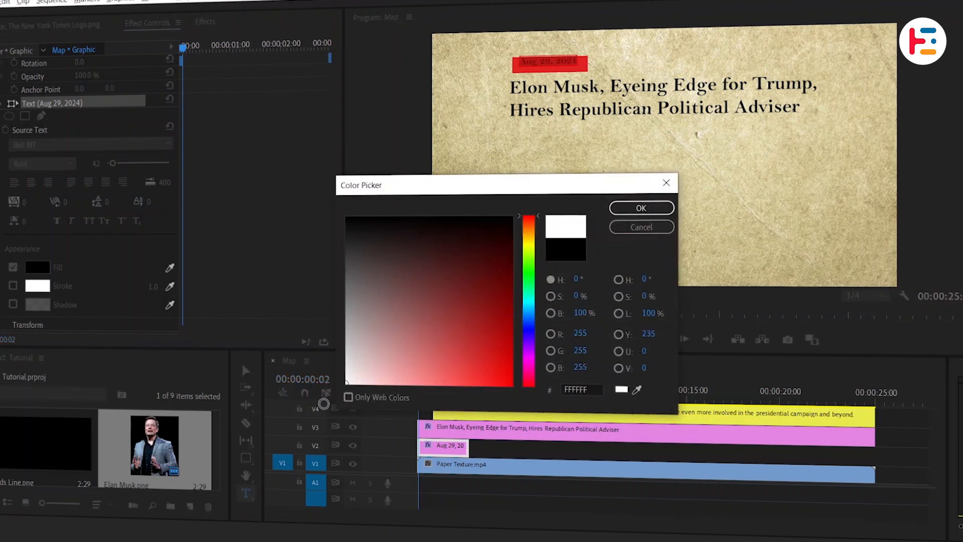
click(641, 208)
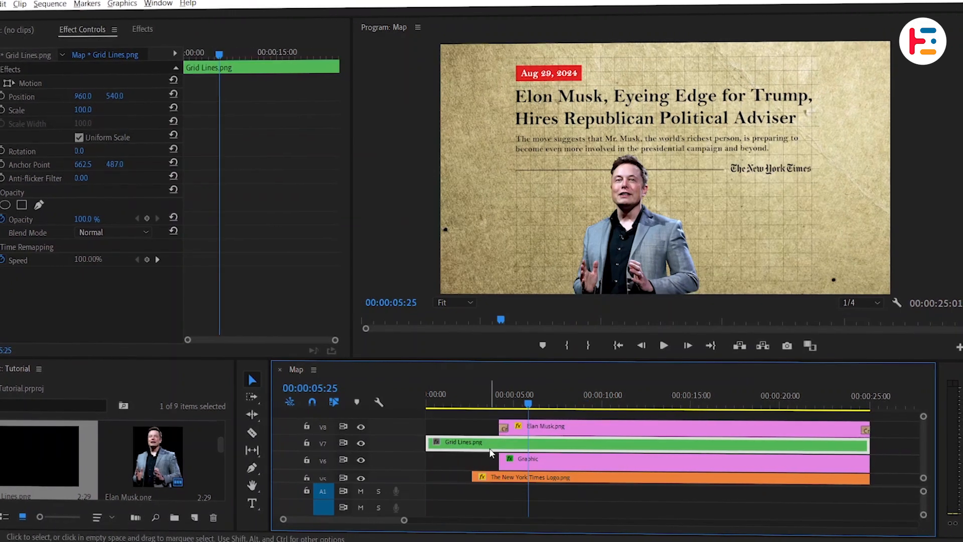
Scale the Grid Lines image to 141.0 and search the Effects panel for 'level'.
text(141.0)
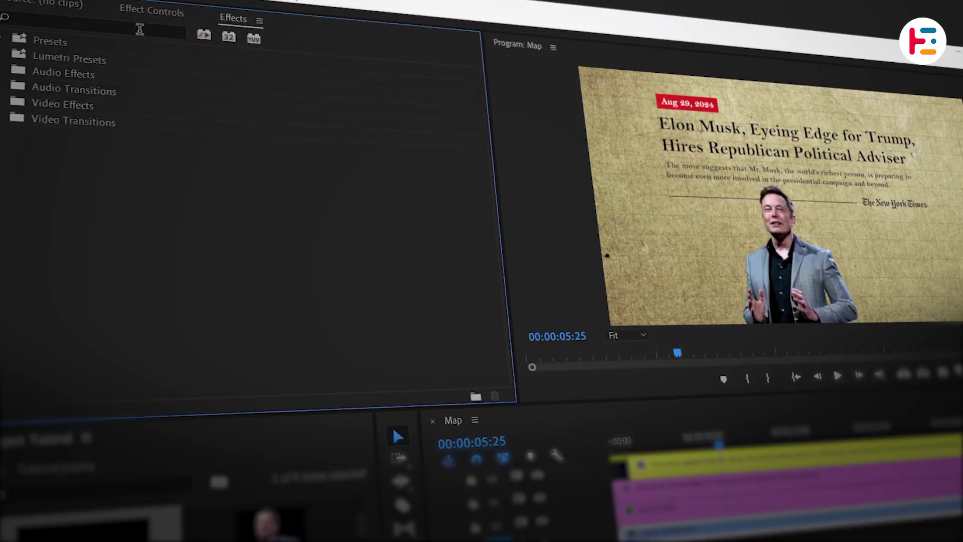
text(level)
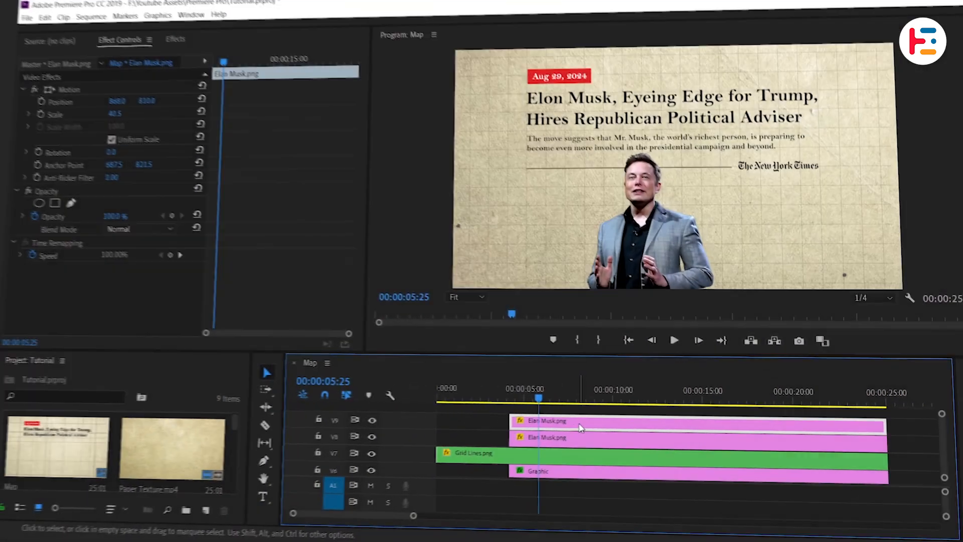
Make the duplicated upper Musk clip black and white with Tint, then begin nesting the Musk layers.
click(175, 39)
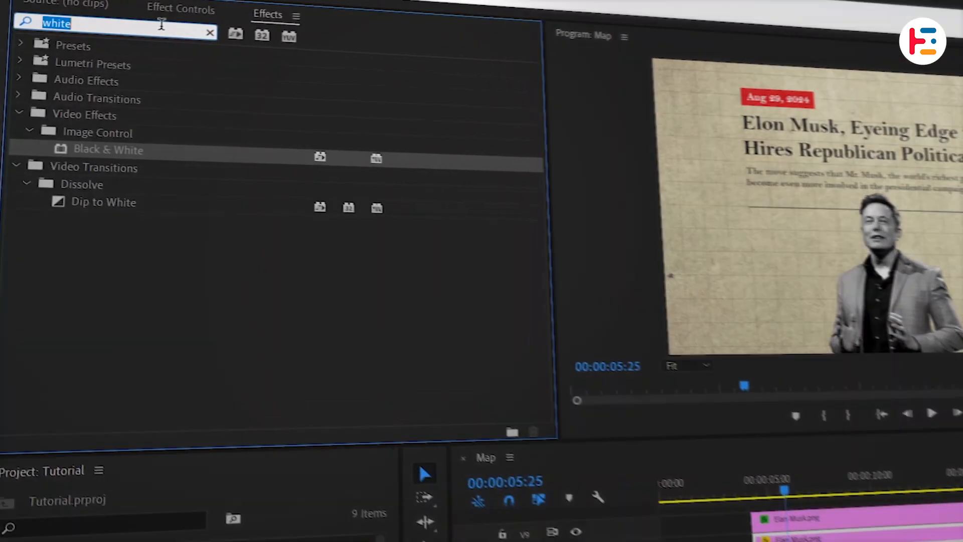
click(180, 9)
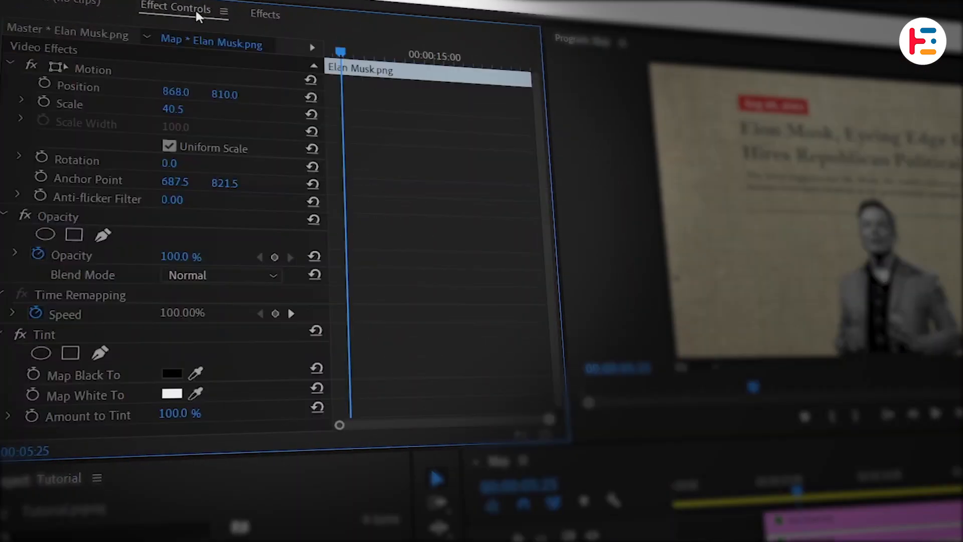
click(171, 373)
text(Chara)
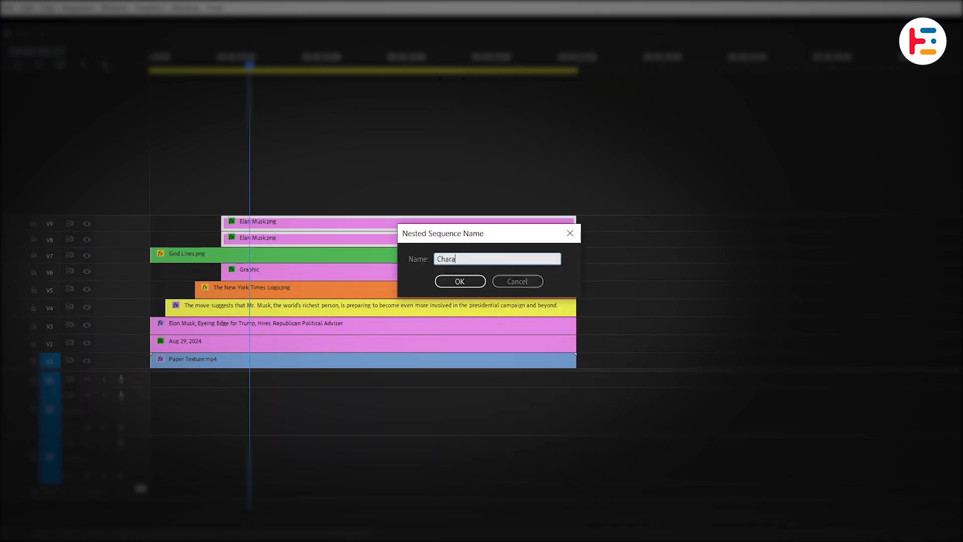
Name the nested Character sequence, then give the Aug 29, 2024 label fading slide-in keyframes with Ease Out.
click(459, 281)
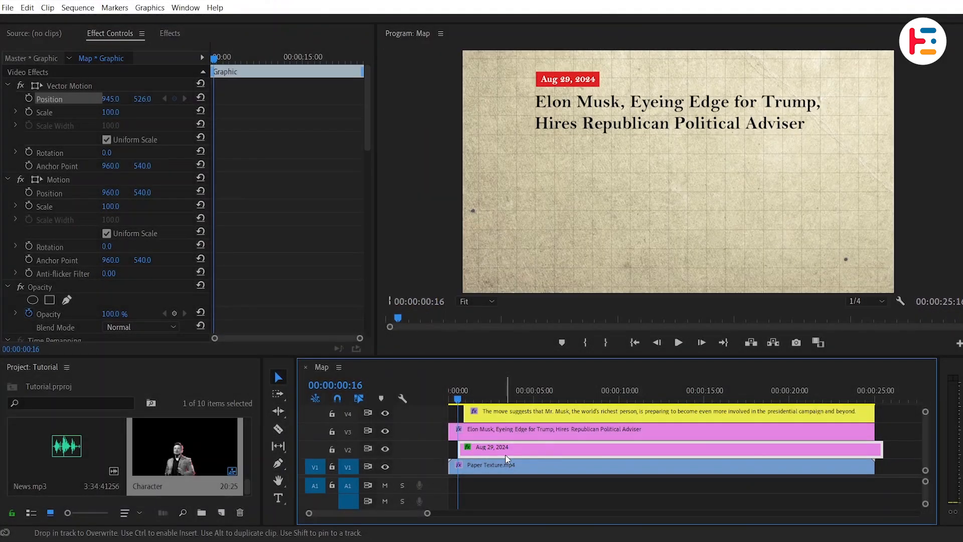
click(678, 342)
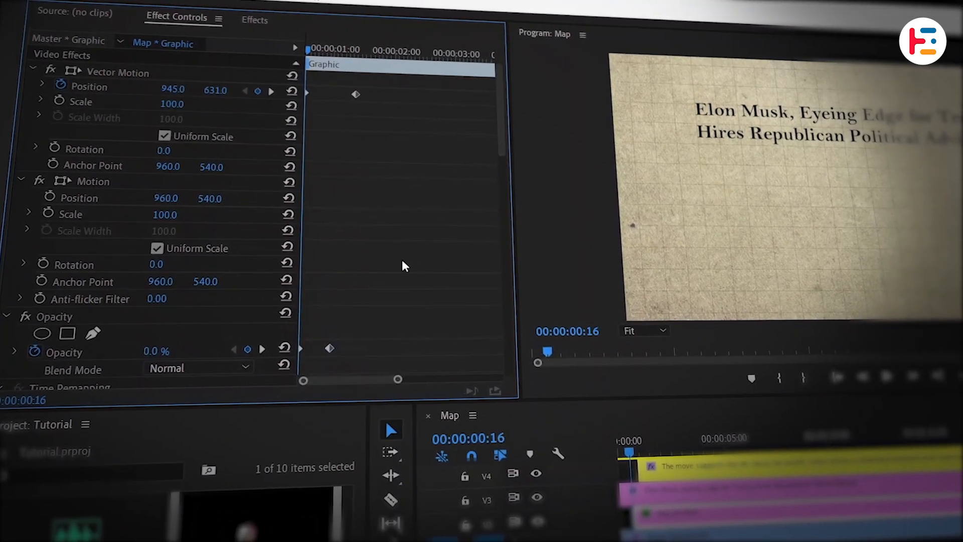
click(43, 86)
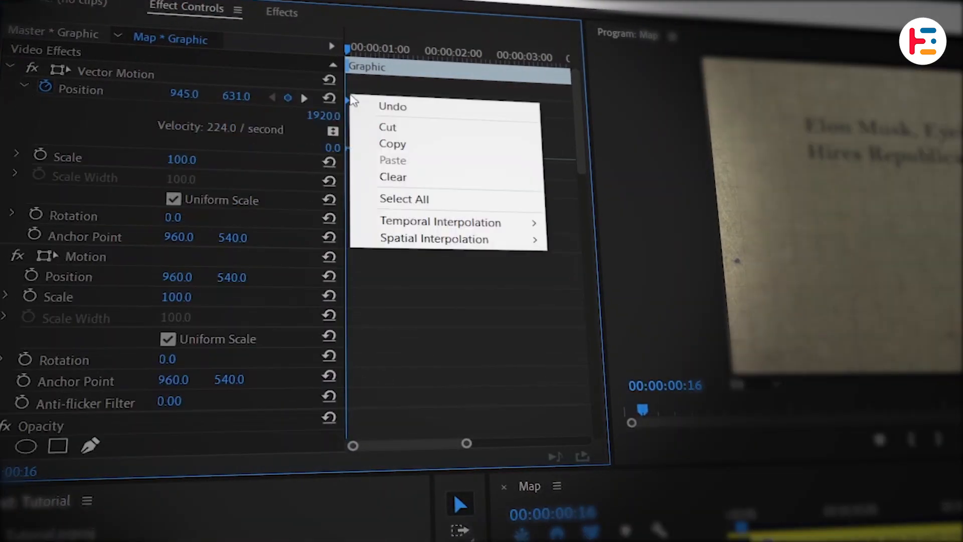
mouse_move(439, 222)
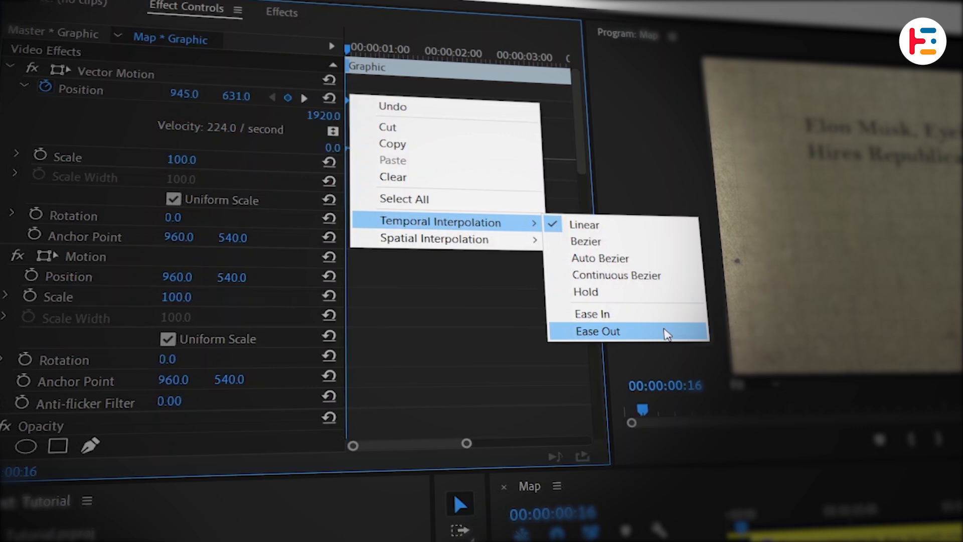
click(596, 330)
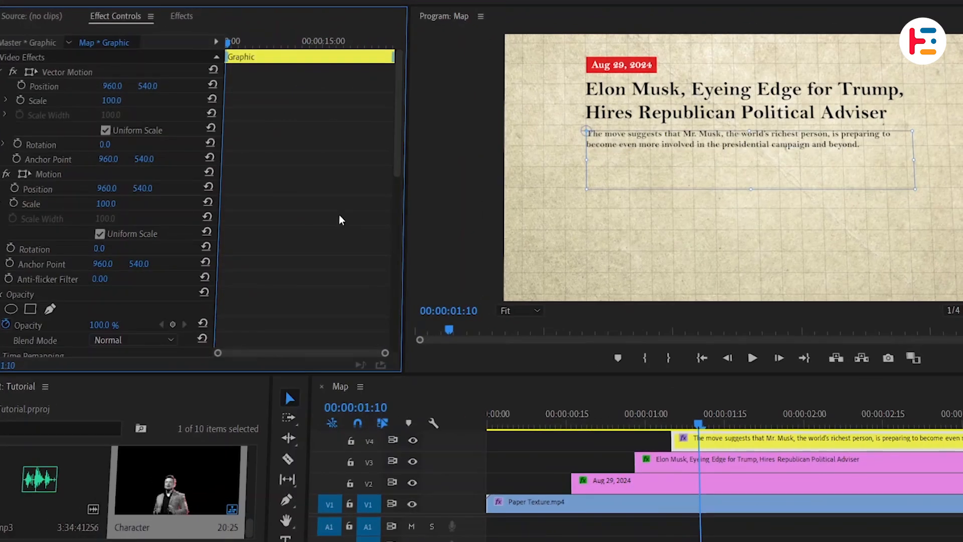
Set the thin rule beside the NYT logo to Stroke 3 and keyframe its Horizontal Scale to stretch out.
scroll(down, 3)
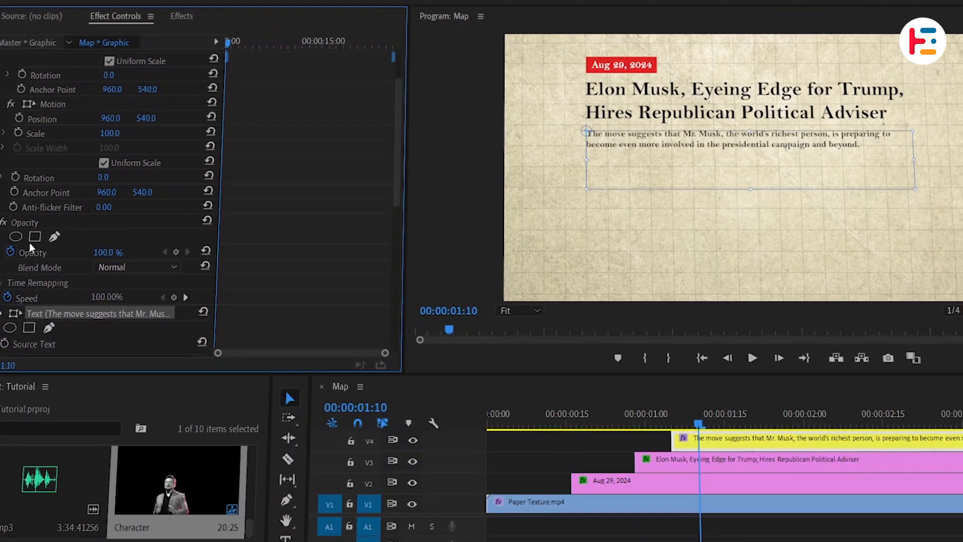
click(35, 237)
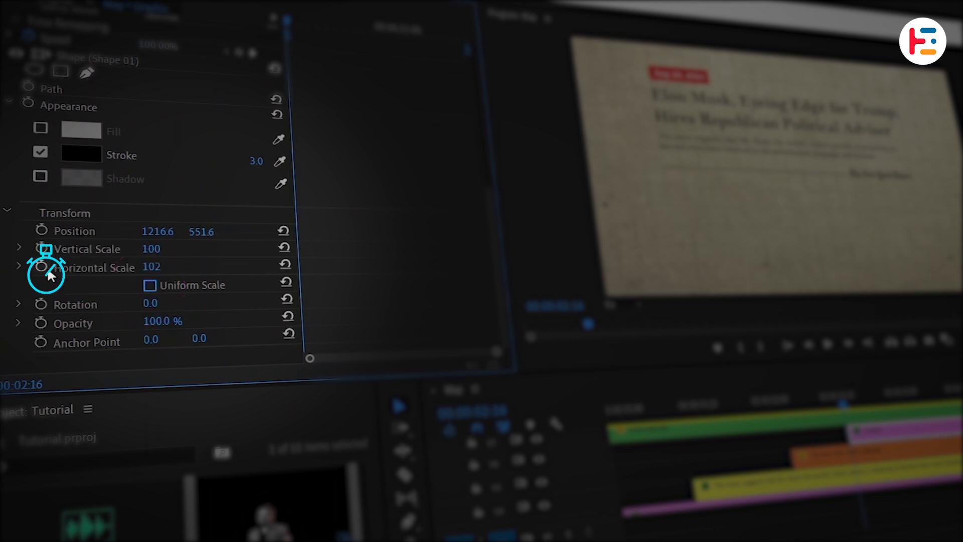
click(95, 267)
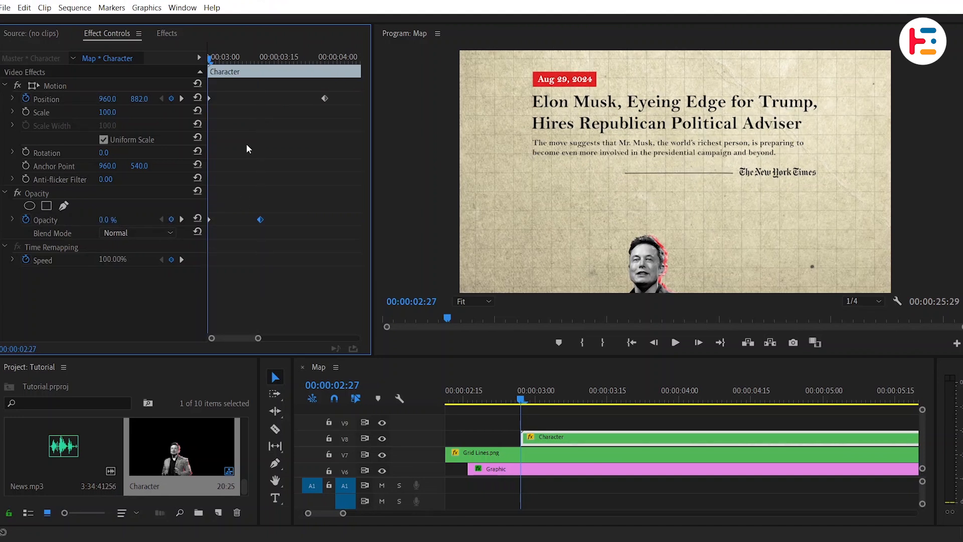
Ease the Character clip's Position keyframes on the velocity graph so the cutout slows as it settles.
click(11, 99)
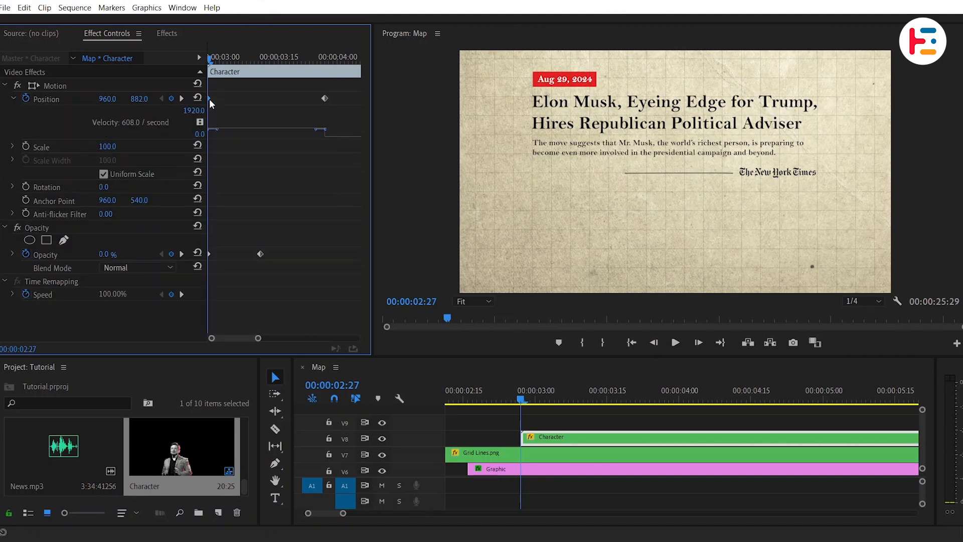
click(376, 367)
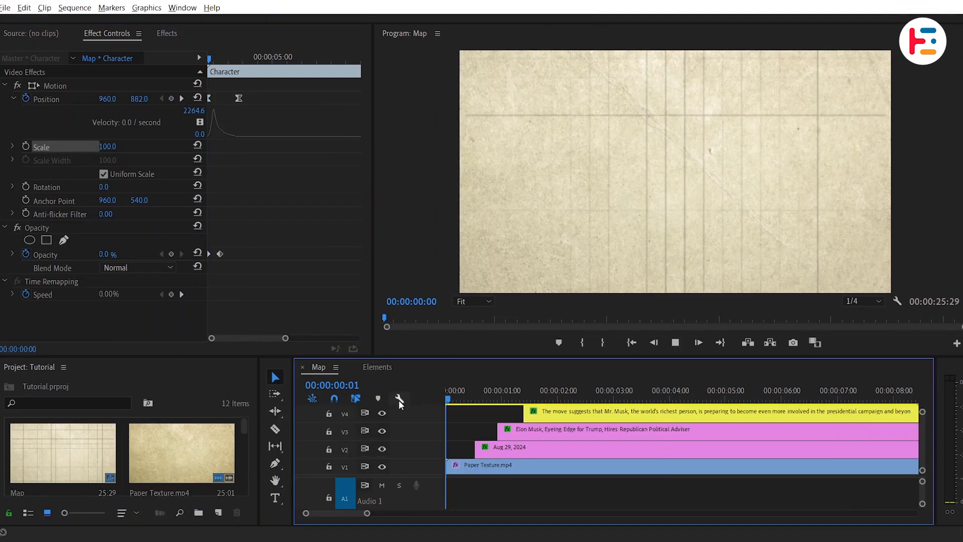
click(550, 390)
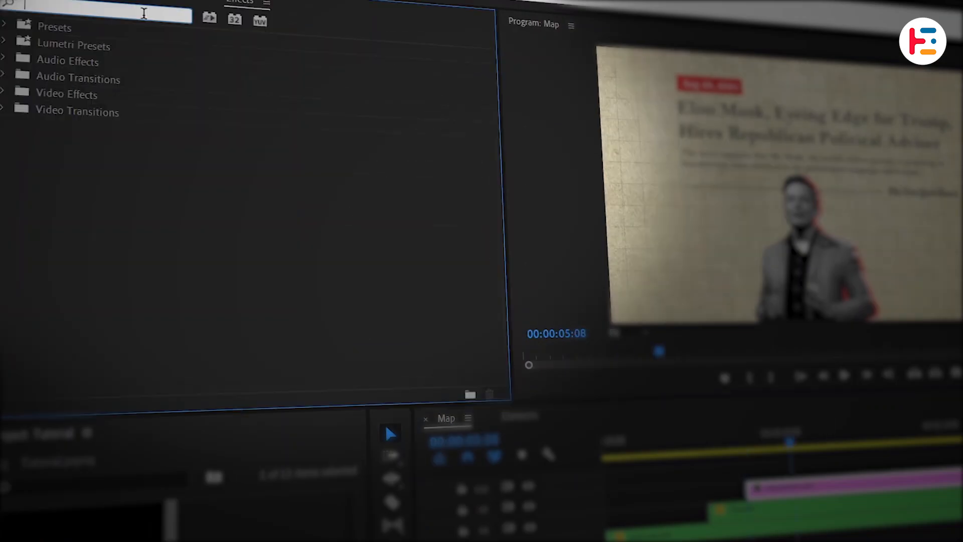
Apply Transform and Gaussian Blur to the adjustment layer and keyframe a zoom to Scale 113 with Ease In/Out.
text(transform)
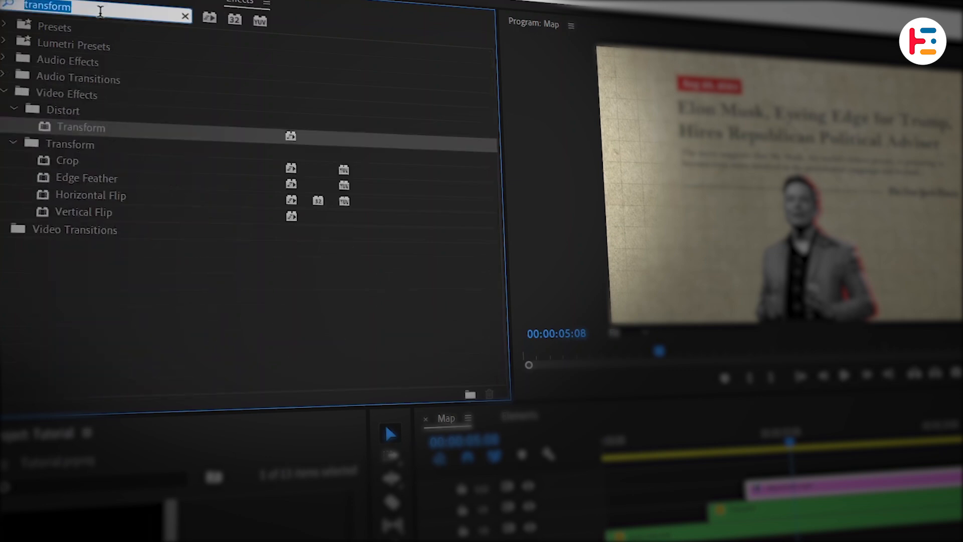
text(gauss)
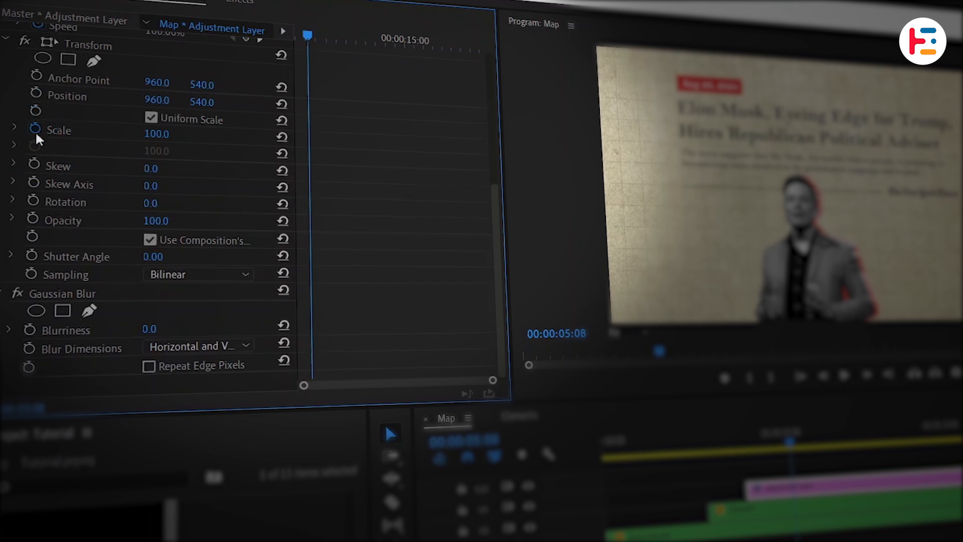
click(15, 130)
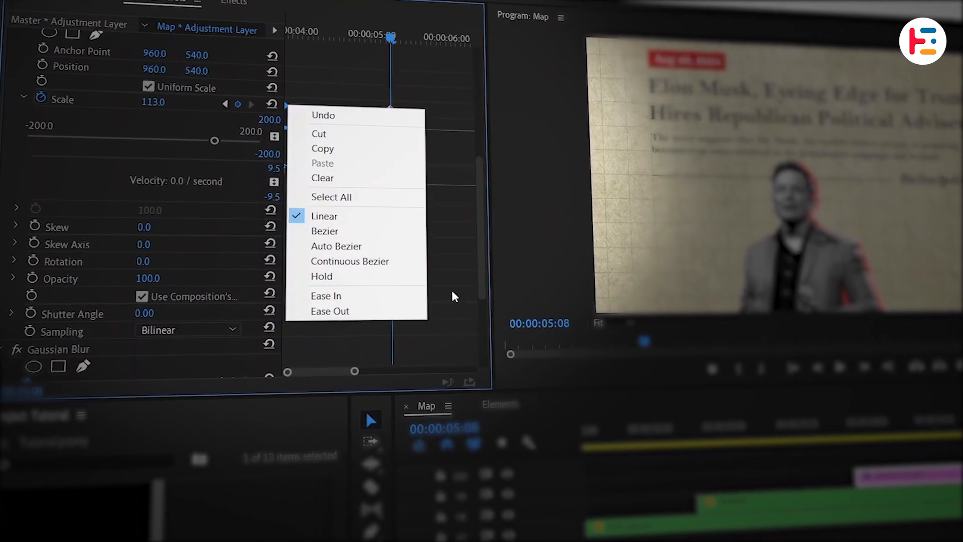
click(330, 311)
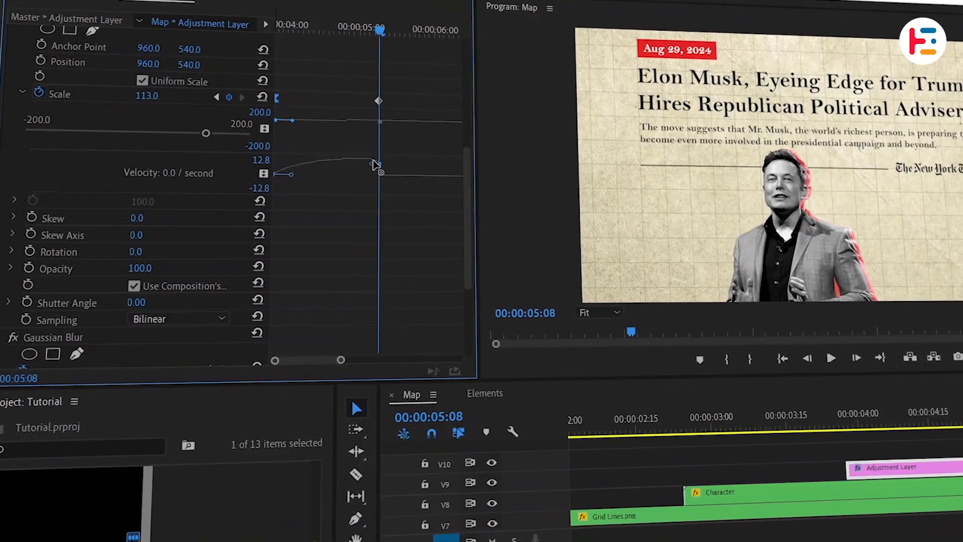
scroll(down, 3)
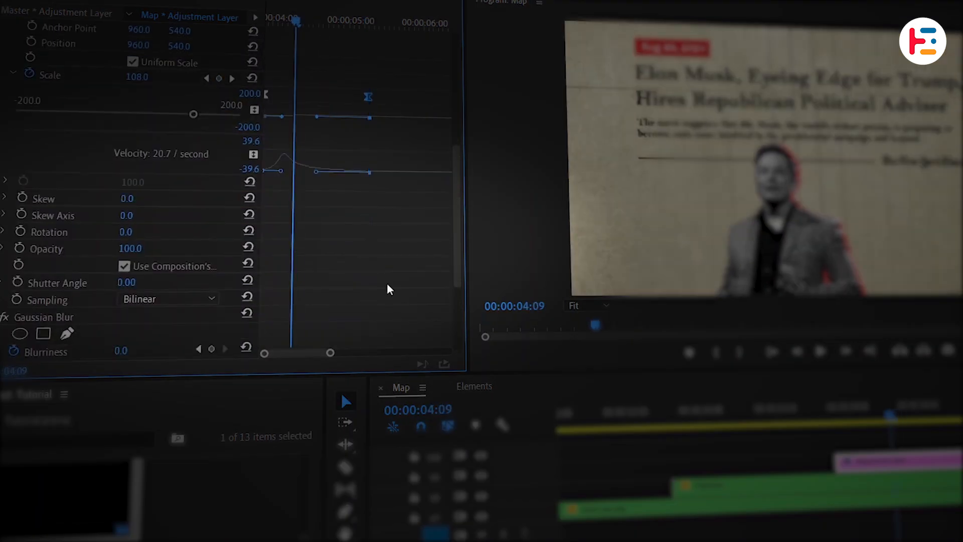
scroll(down, 3)
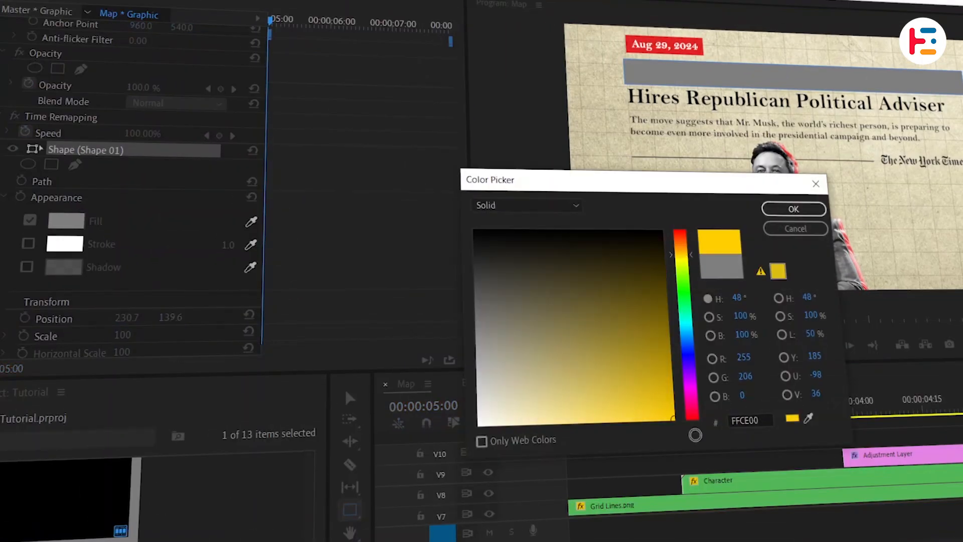
Fill the bar #FFCE00 with Darken blend and Roughen Edges, then keyframe its non-uniform Horizontal Scale with easing.
click(793, 208)
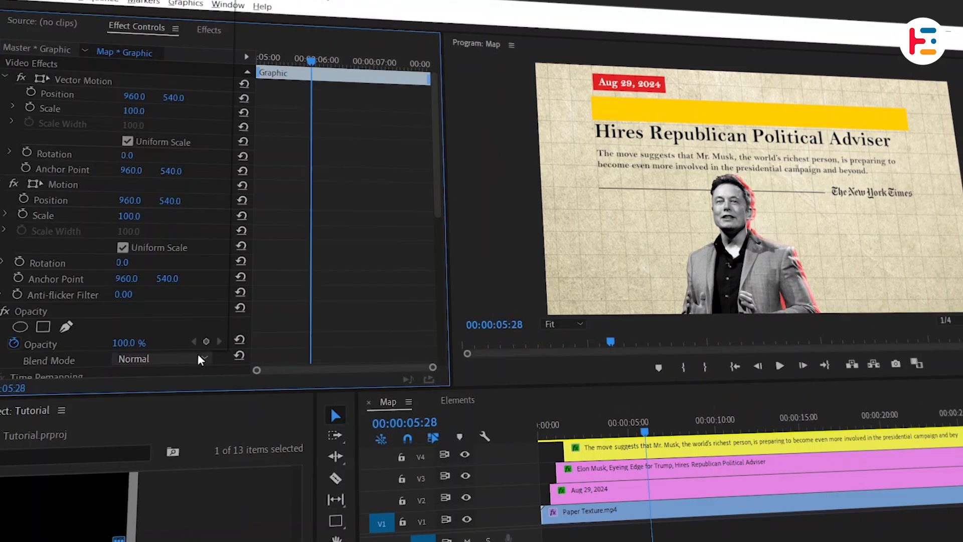
click(160, 358)
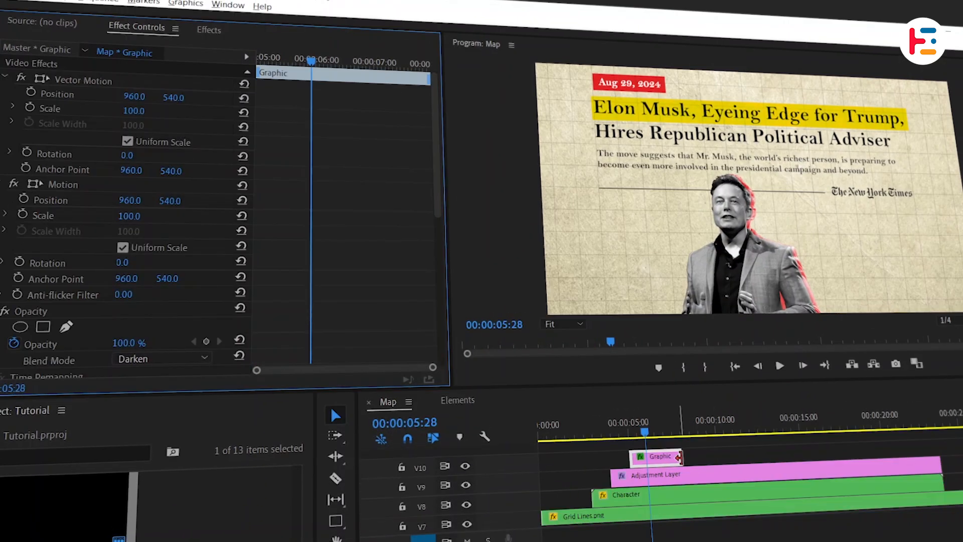
click(208, 30)
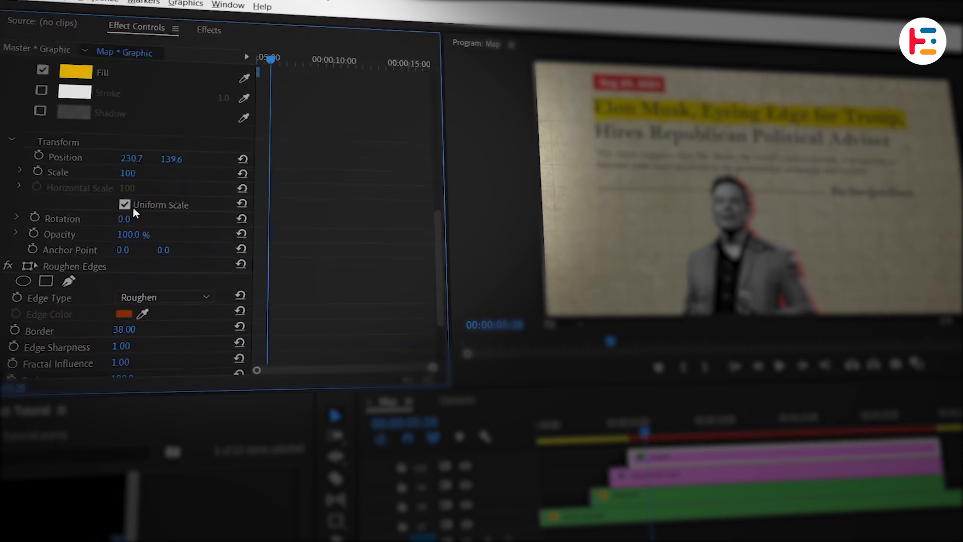
click(124, 205)
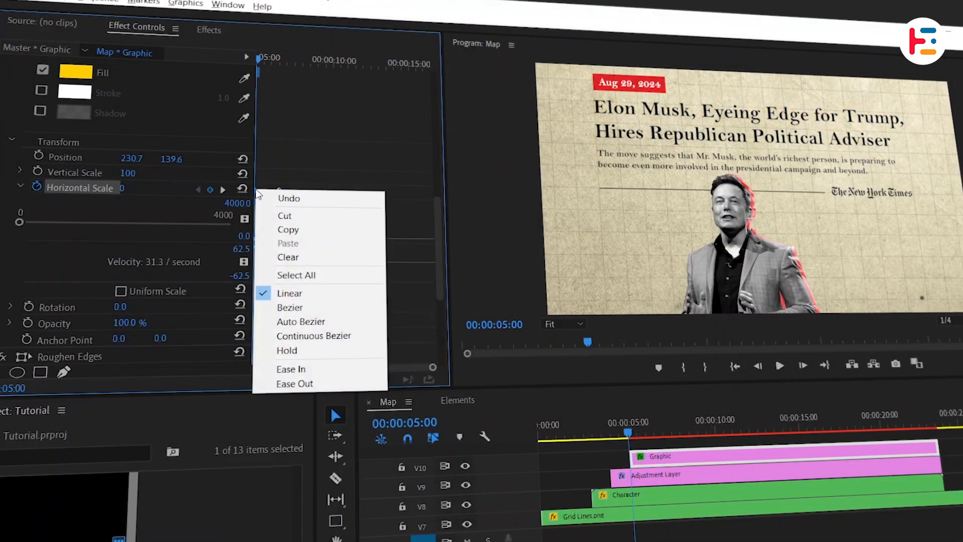
click(291, 369)
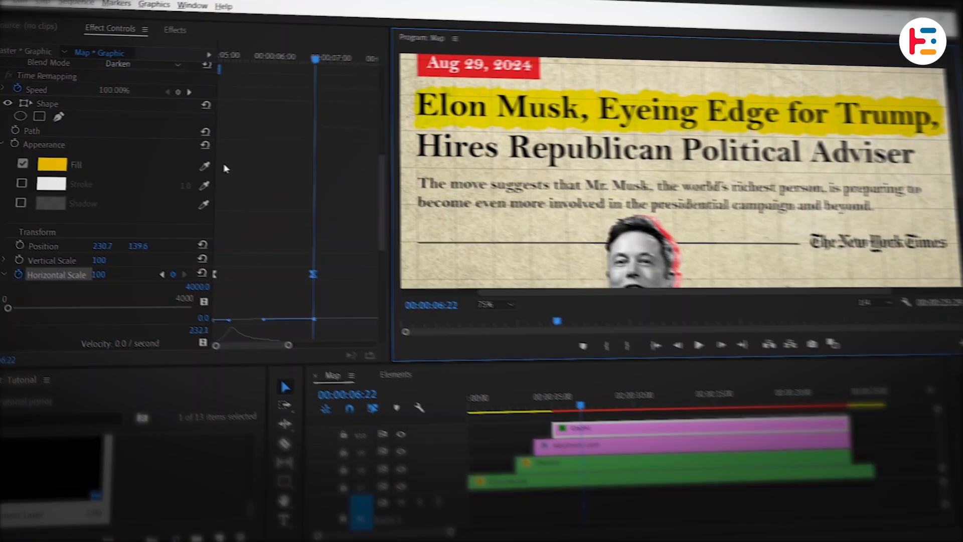